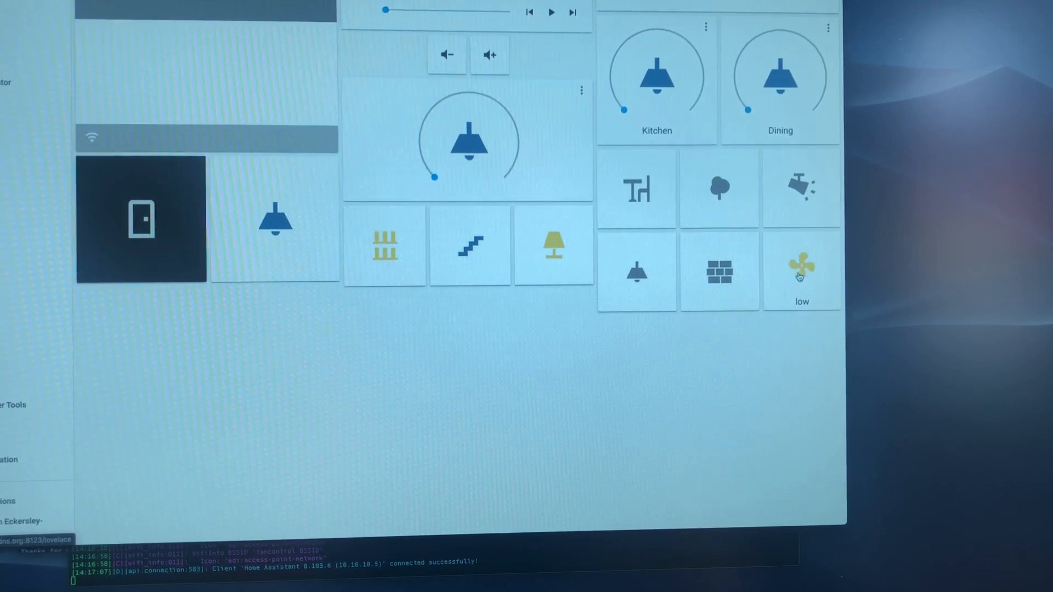
- Toggle the fan tile on the Lovelace dashboard off, then toggle it once more
{"action": "left_click", "coordinate": [801, 268]}
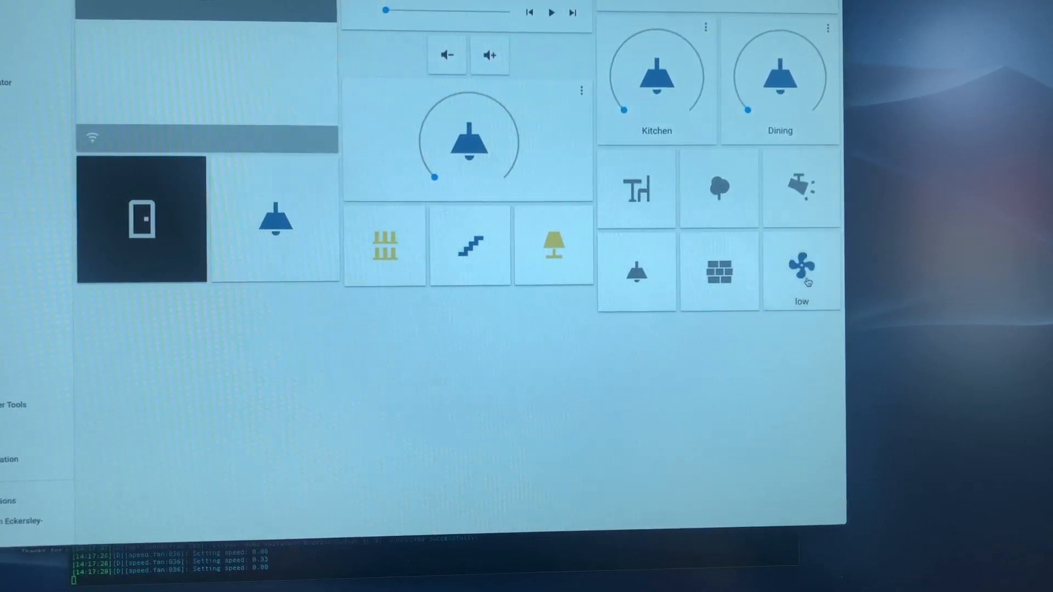
{"action": "left_click", "coordinate": [801, 269]}
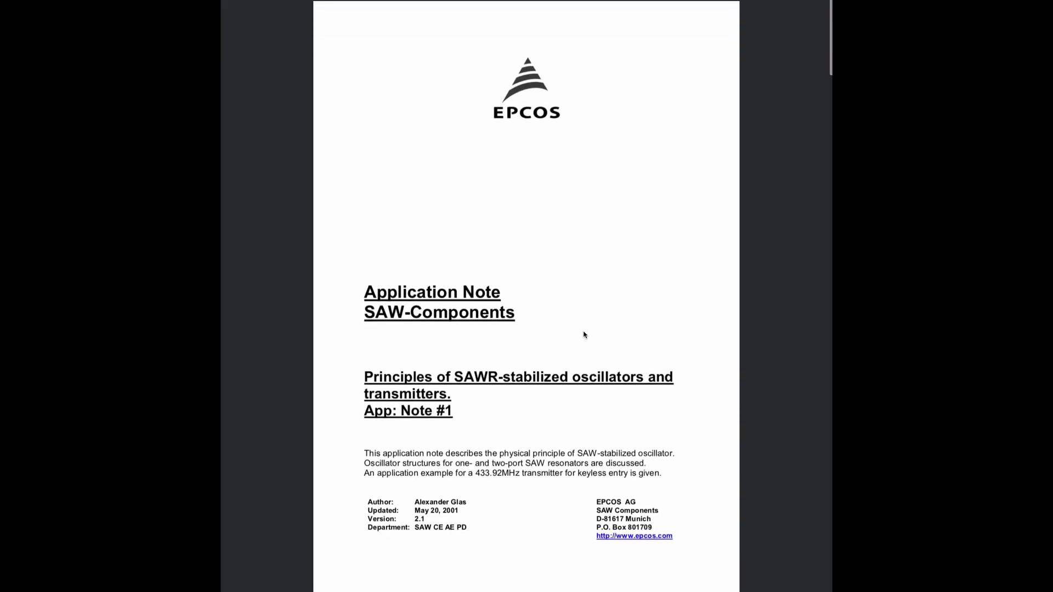
- Scroll through the EPCOS application note down to the Pierce oscillator diagram (Fig. 3)
{"action": "scroll", "scroll_direction": "down", "scroll_amount": 3}
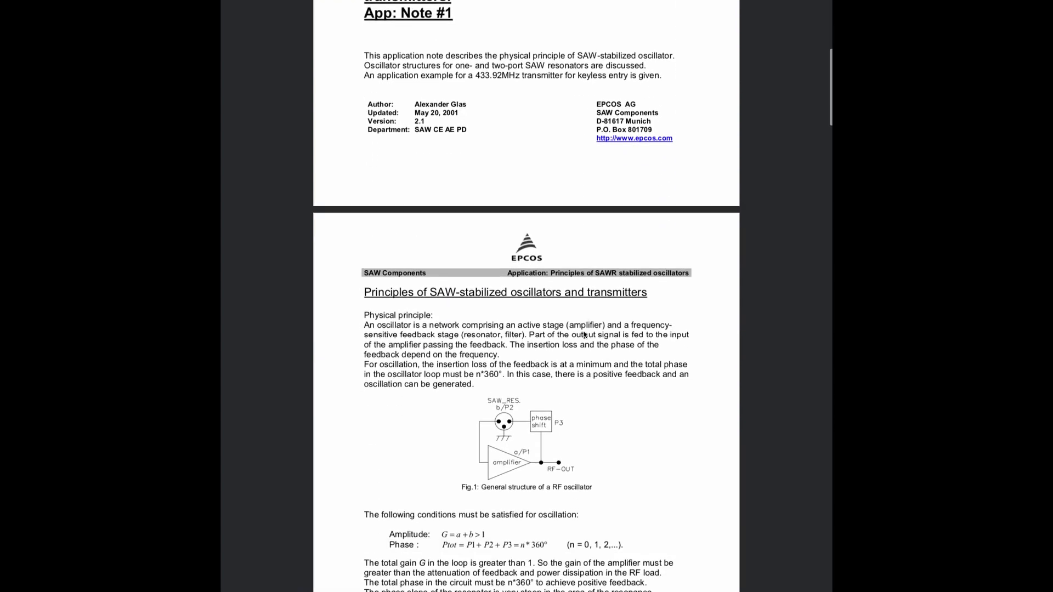
{"action": "scroll", "scroll_direction": "down", "scroll_amount": 3}
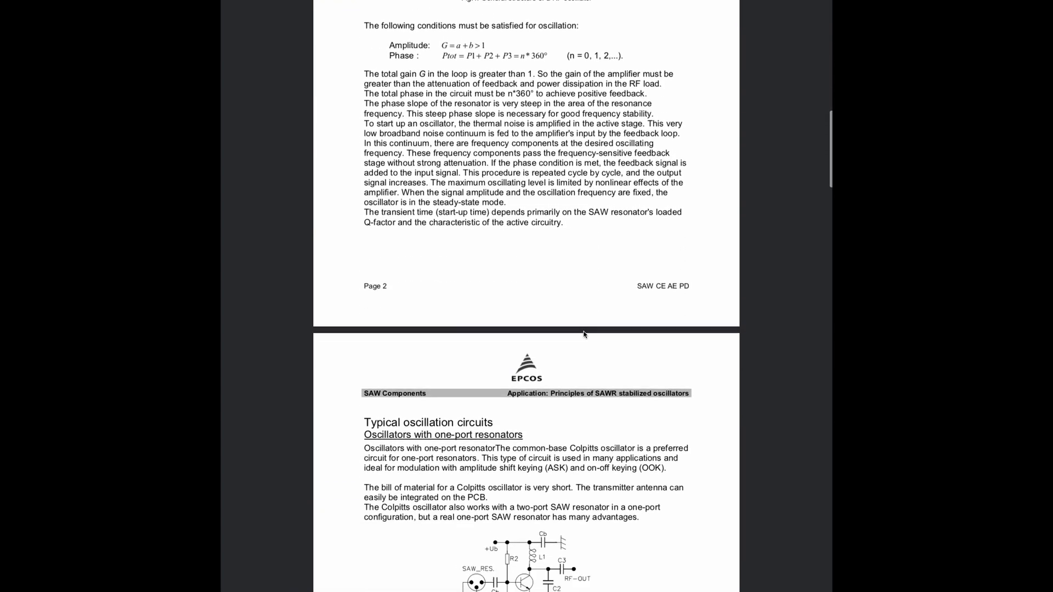
{"action": "scroll", "scroll_direction": "down", "scroll_amount": 3}
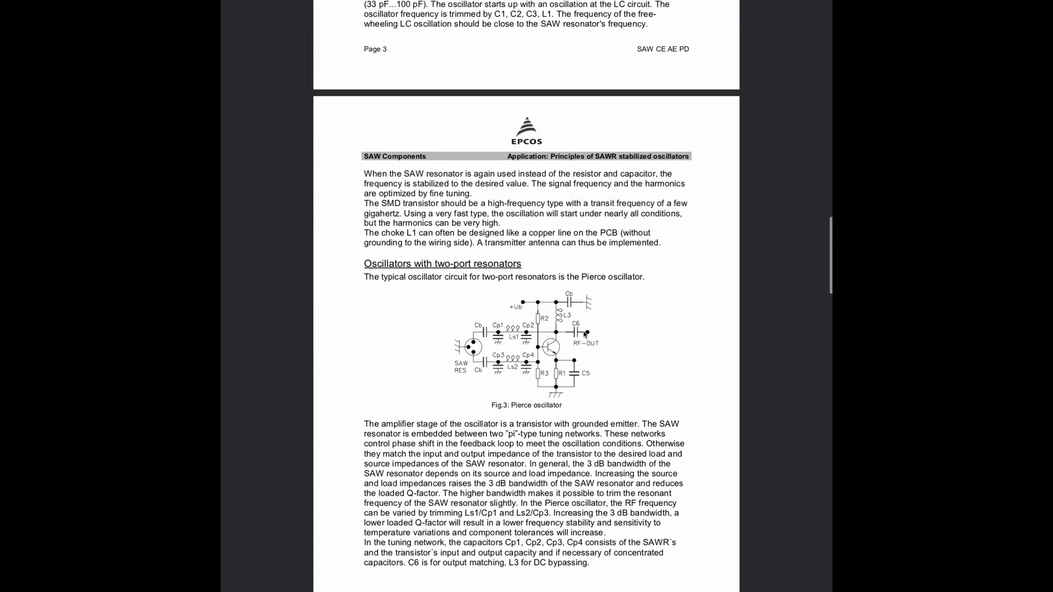
{"action": "scroll", "scroll_direction": "down", "scroll_amount": 3}
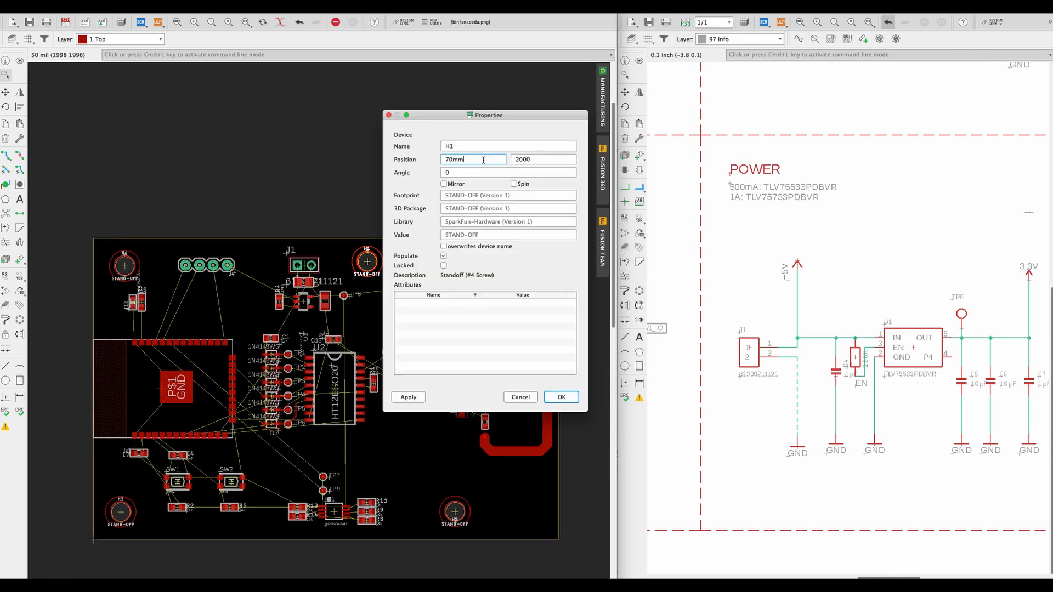
- Confirm standoff H1 at X = 70 mm and apply the Preset_Top layer set
{"action": "left_click", "coordinate": [560, 397]}
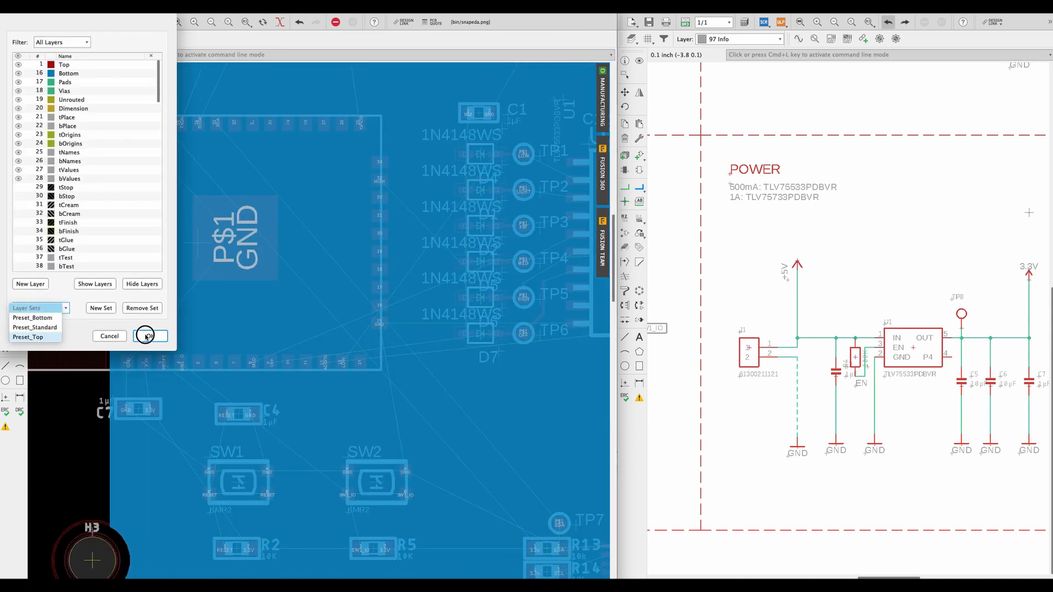
{"action": "left_click", "coordinate": [146, 336]}
{"action": "type", "text": "ADDR0"}
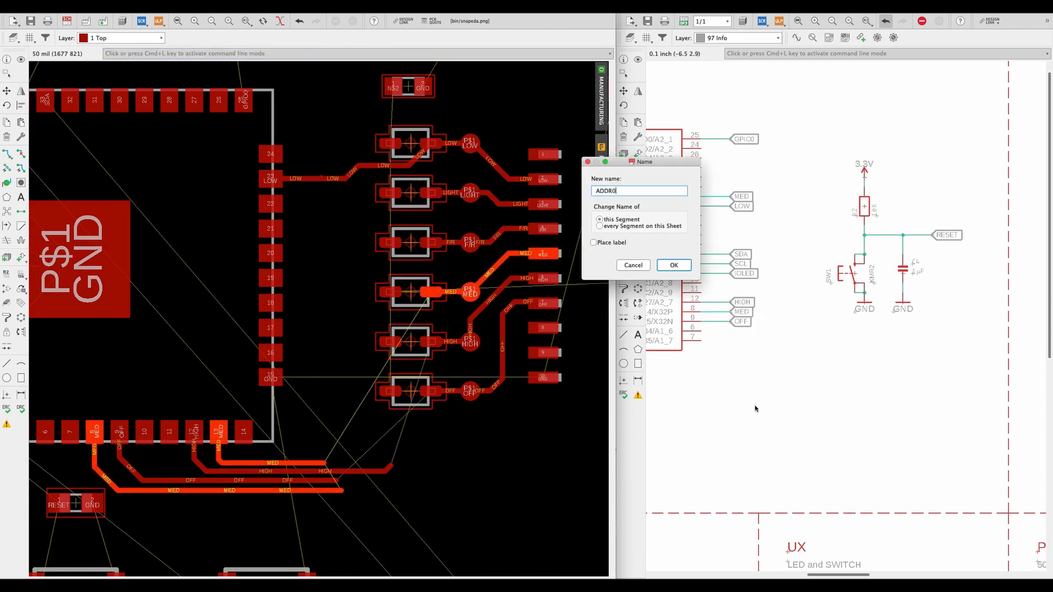
- Confirm the net name ADDR0 after routing the fan-speed traces on layer 1 Top
{"action": "left_click", "coordinate": [672, 264]}
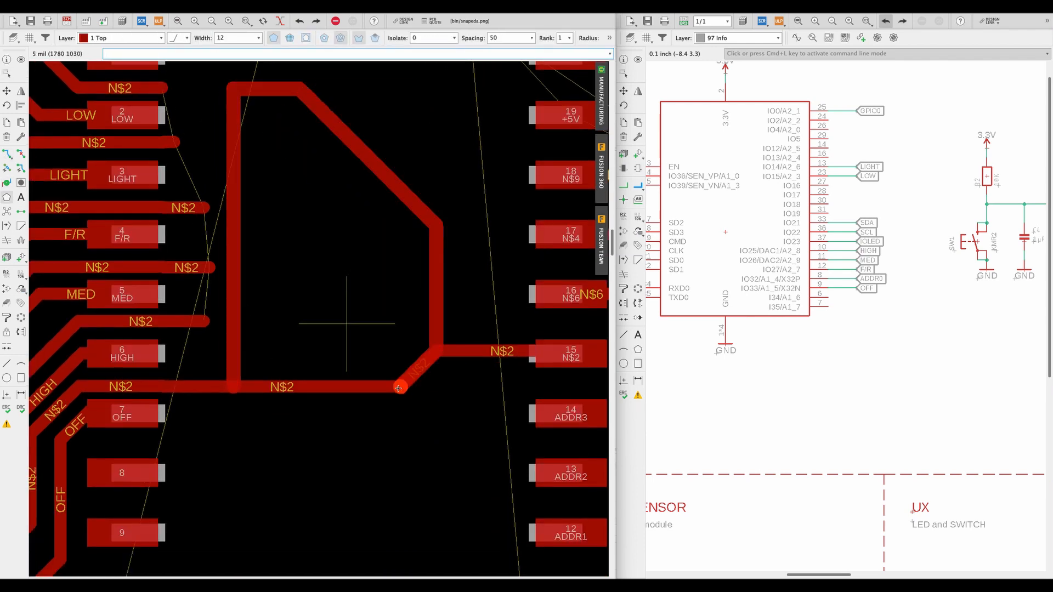
{"action": "scroll", "scroll_direction": "down", "scroll_amount": 3}
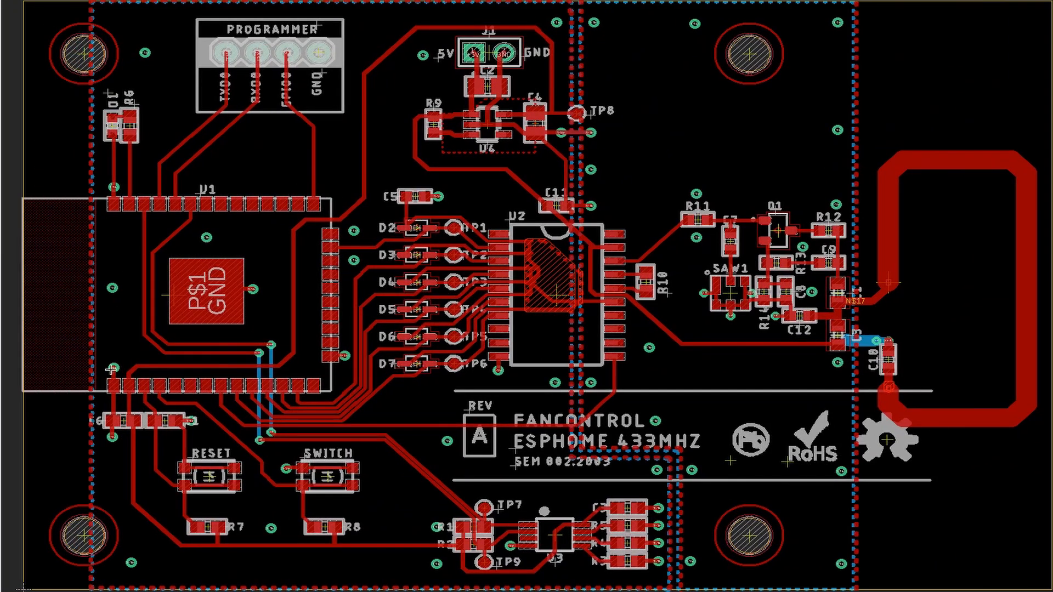
{"action": "mouse_move", "coordinate": [82, 151]}
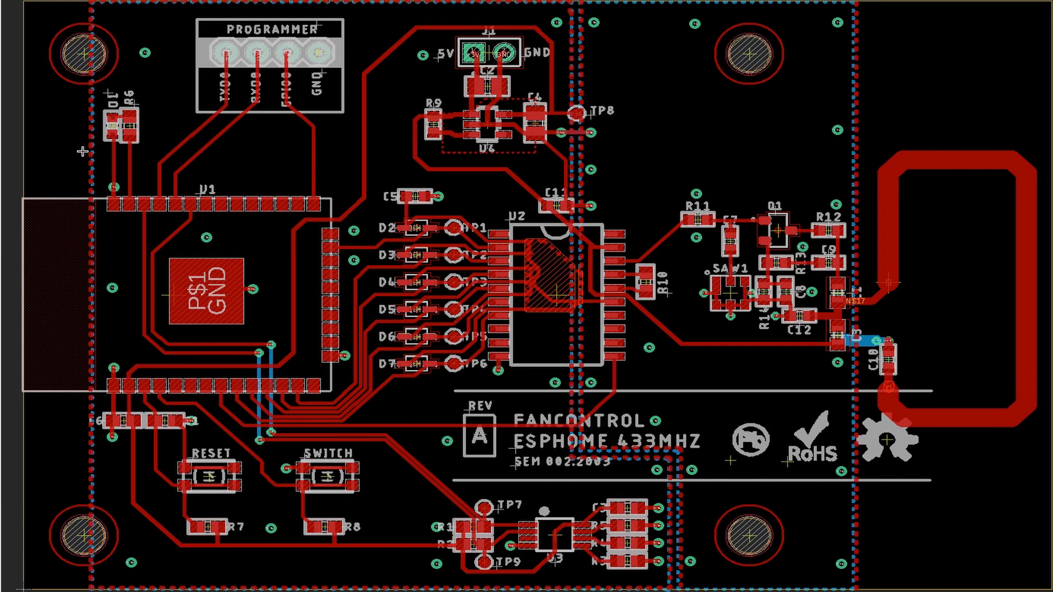